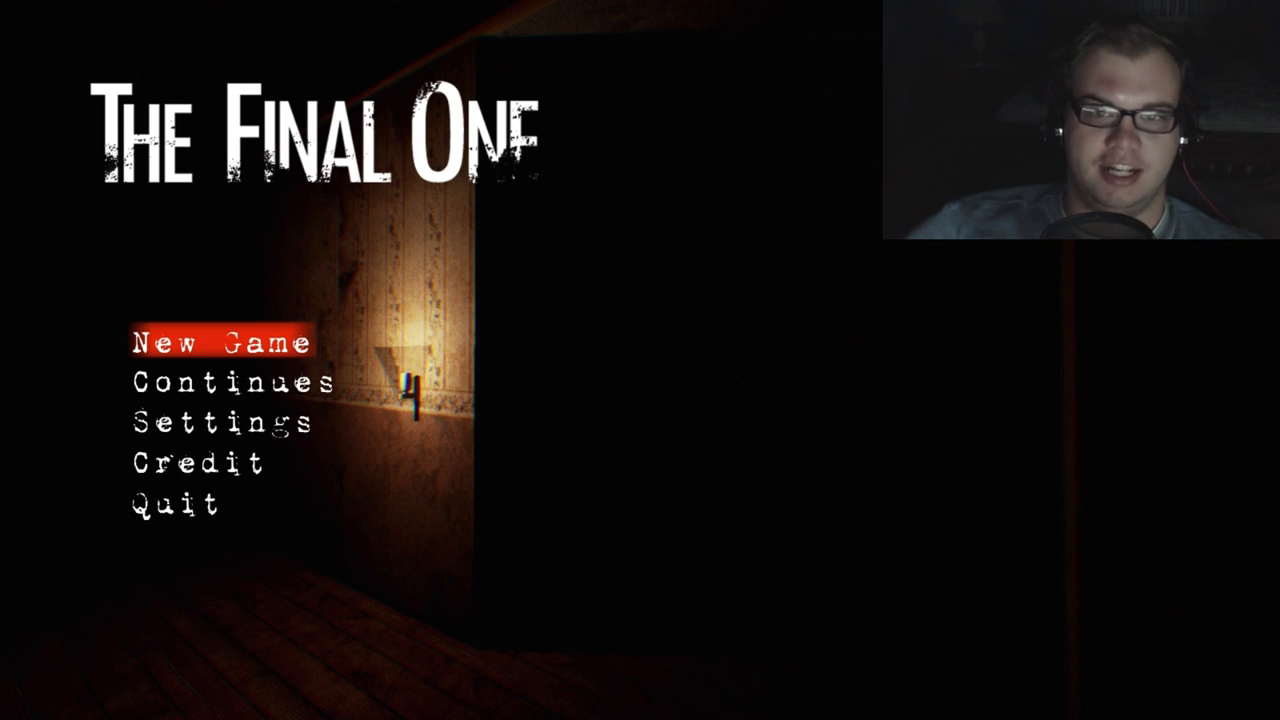
left_click(224, 344)
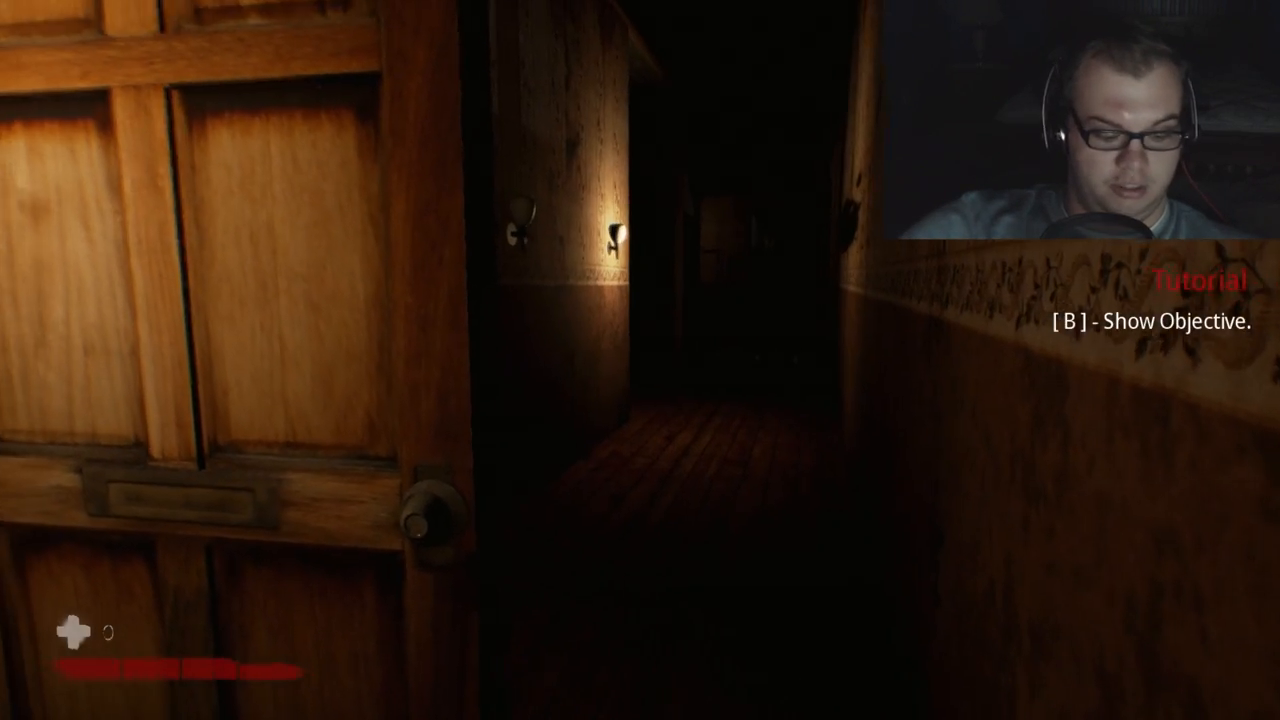
- Check the objective, then save at the tape recorder on the desk
key("b")
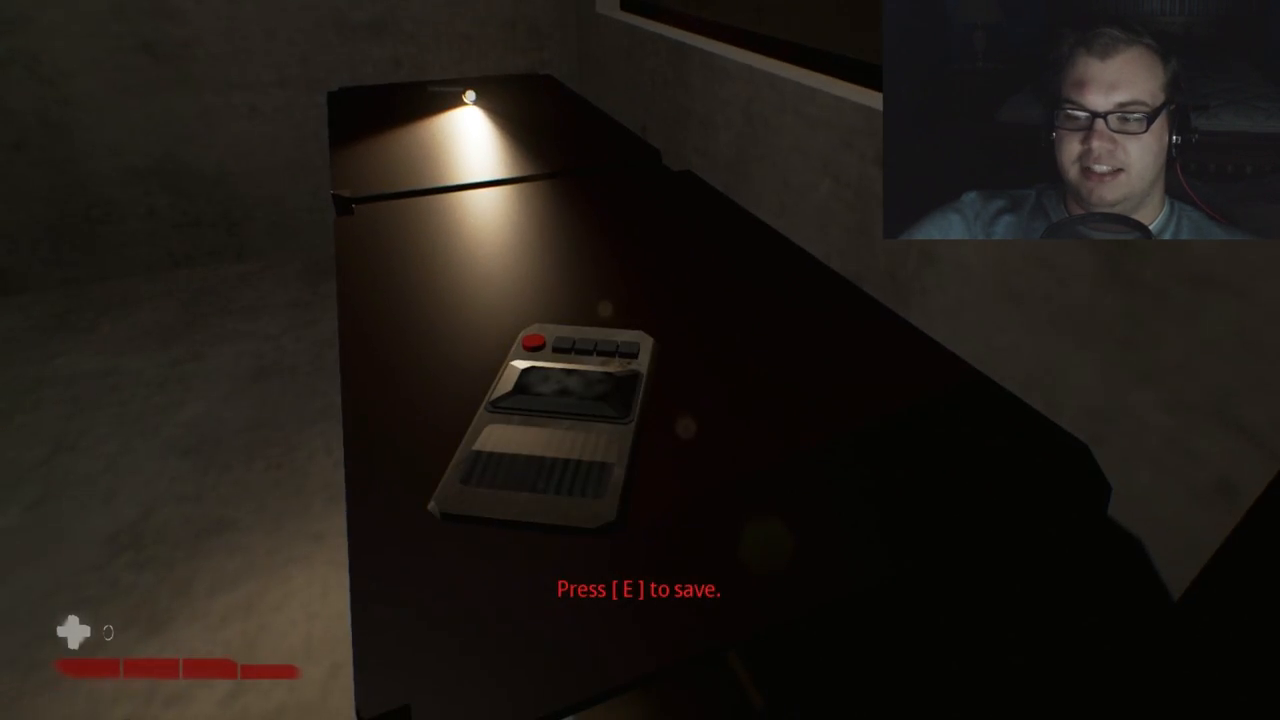
key("e")
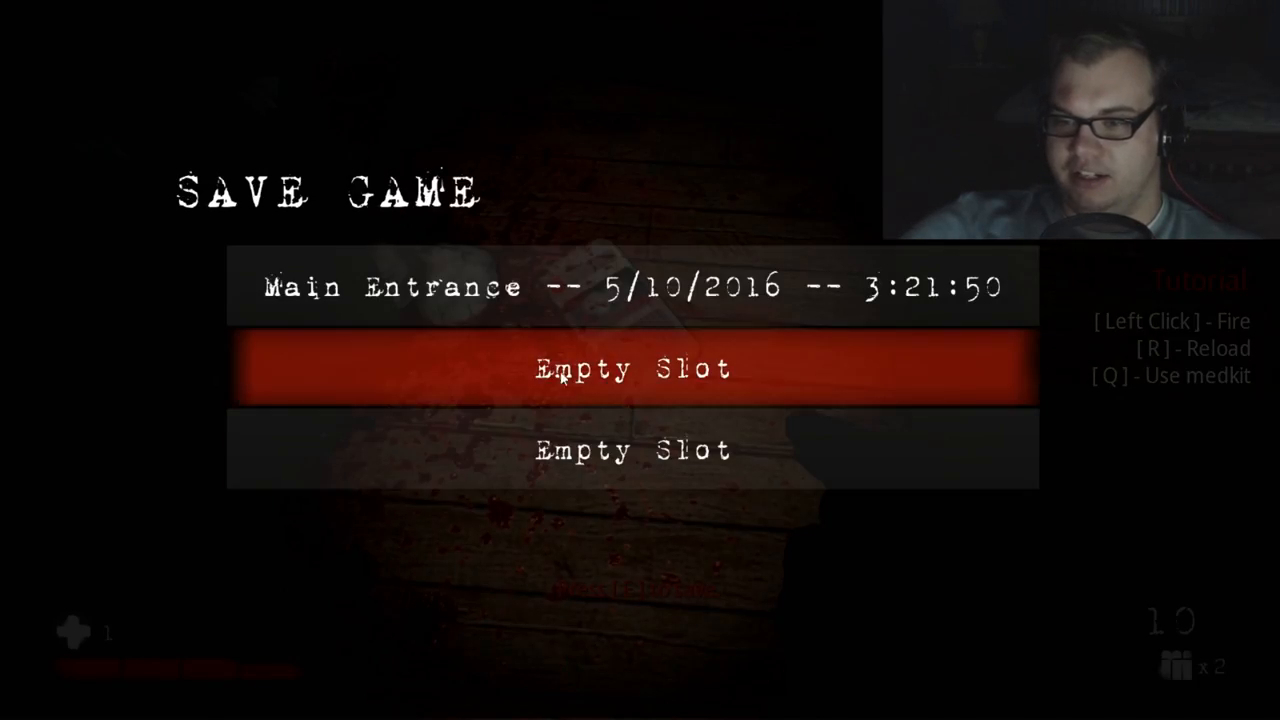
- Finish saving into a slot and resume play with the pistol drawn
left_click(632, 368)
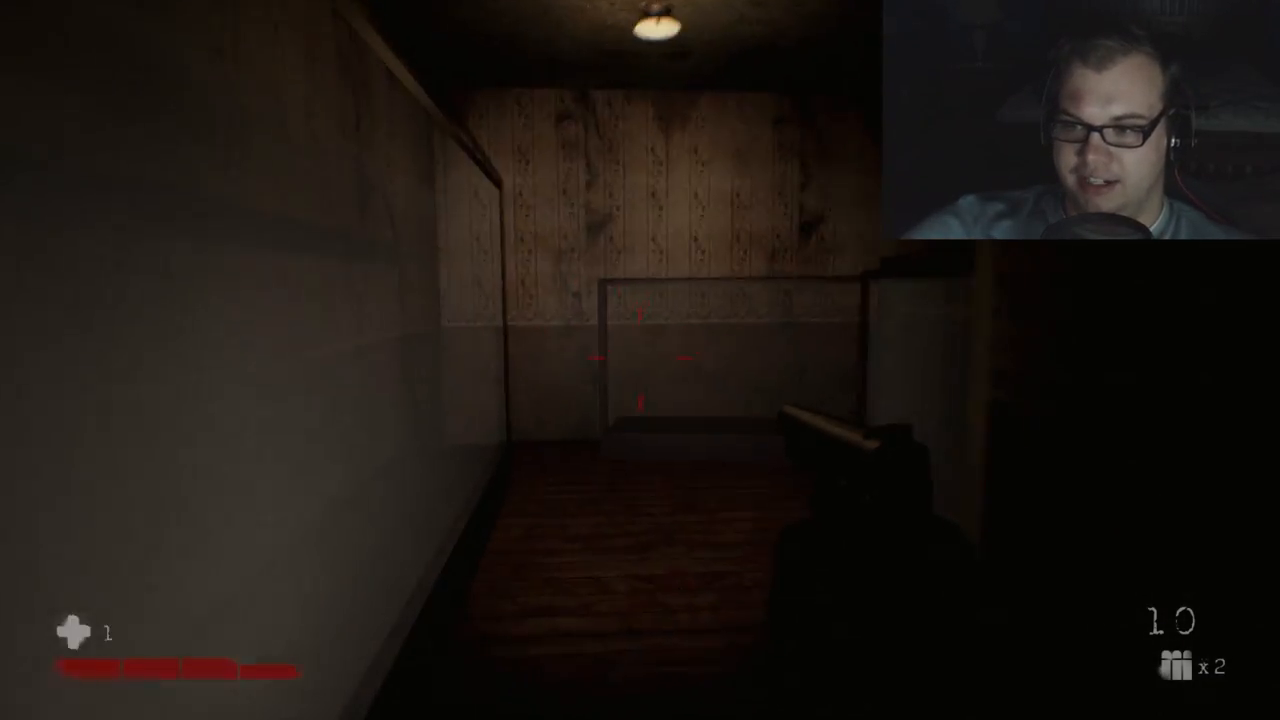
- Fire two shots at the doll approaching down the hallway
left_click(640, 360)
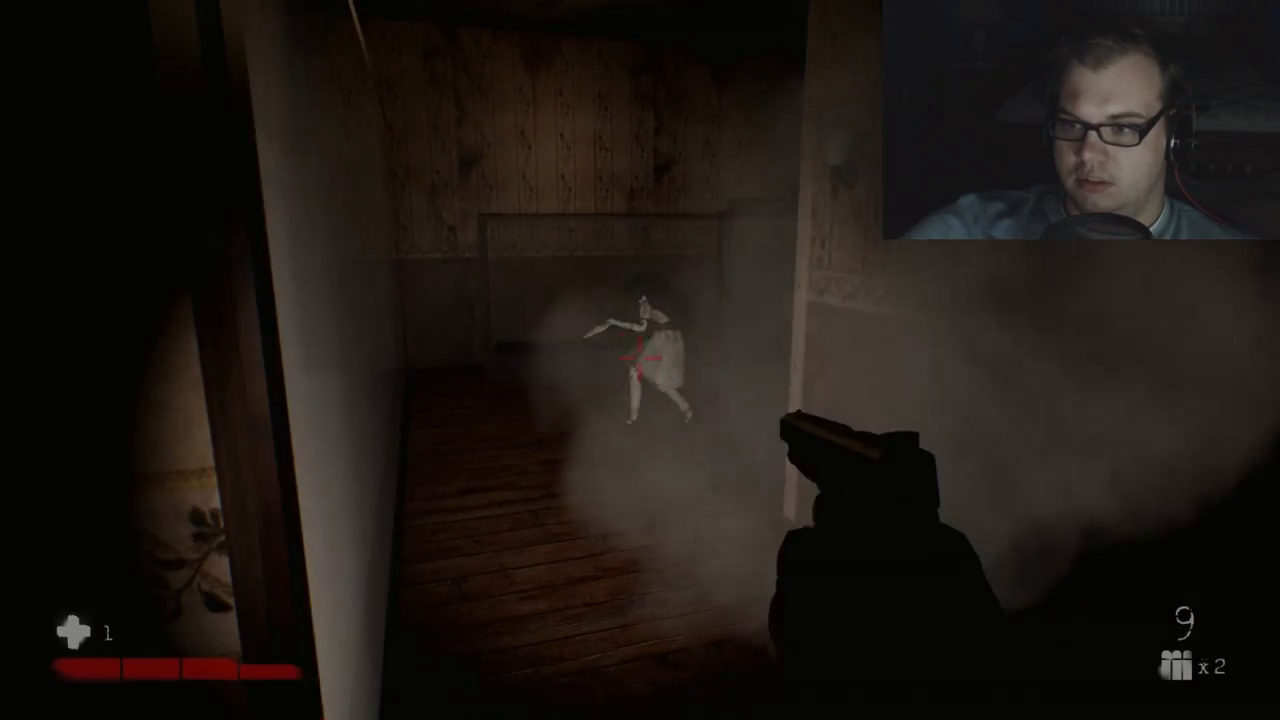
left_click(640, 360)
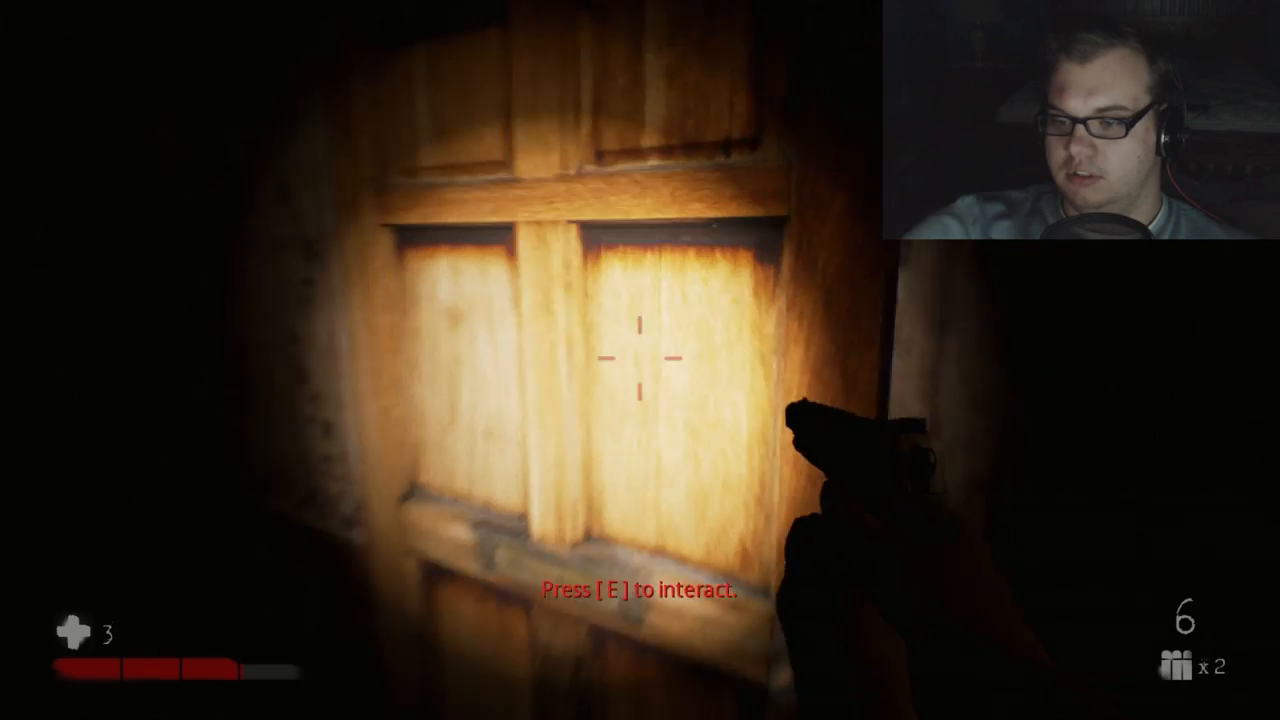
- Enter through the wooden door and reload the pistol to ten rounds
key("e")
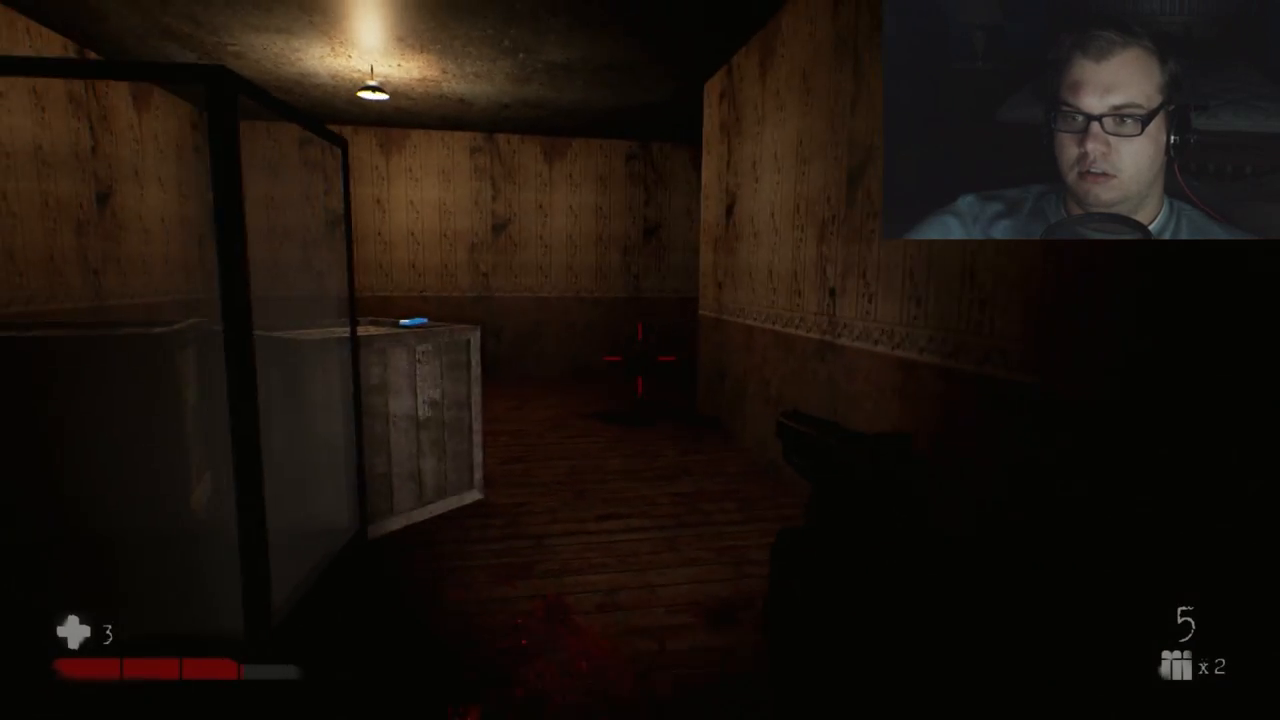
left_click(640, 360)
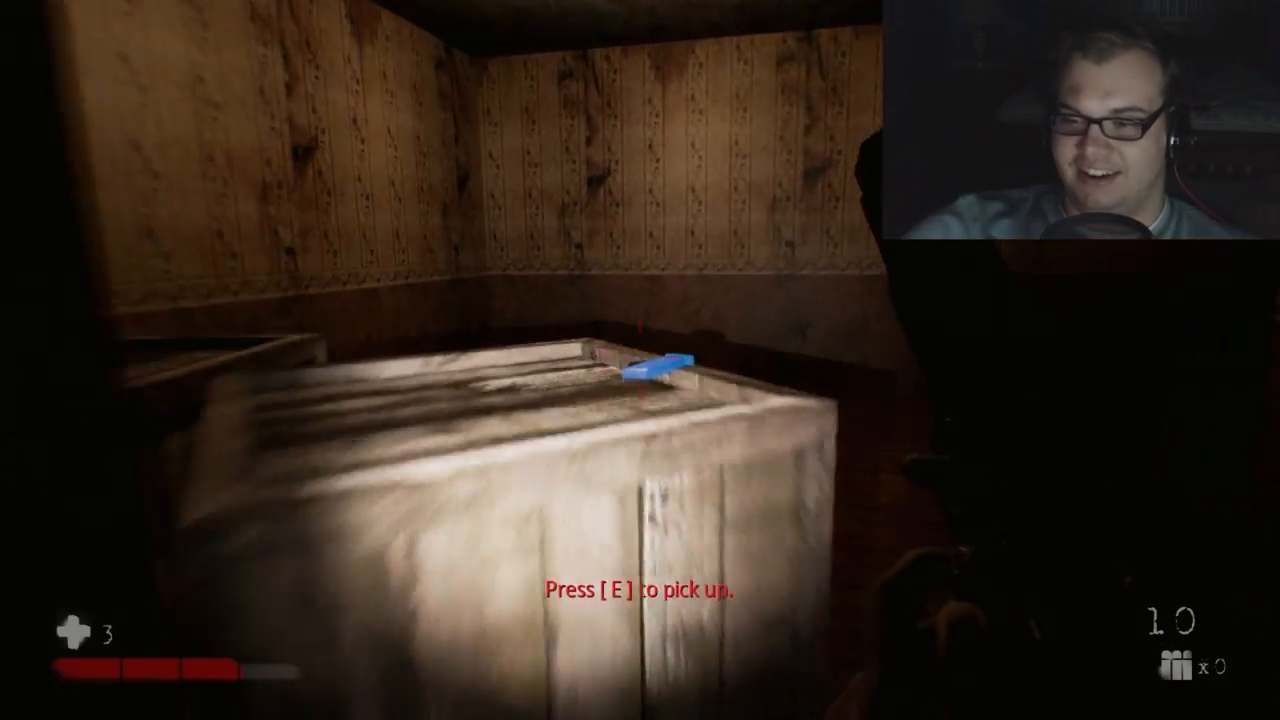
- Pick up the blue item and use the metal door to restore the elevator
key("e")
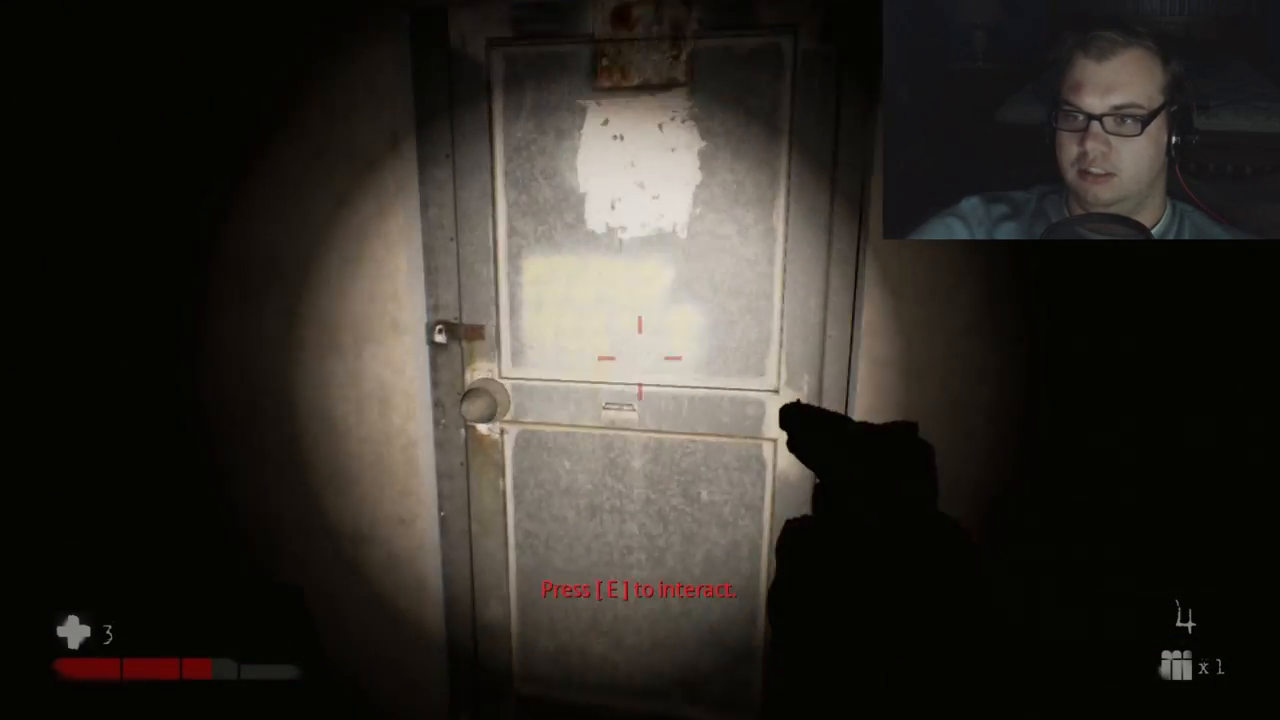
key("e")
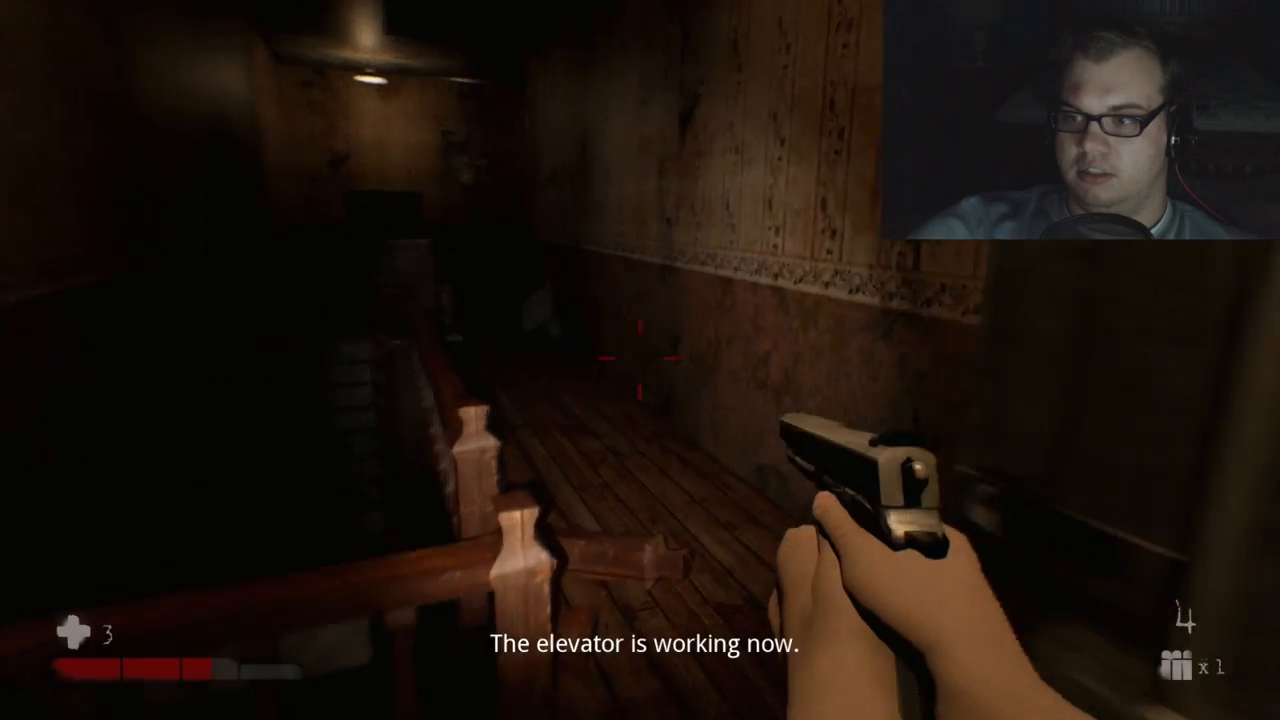